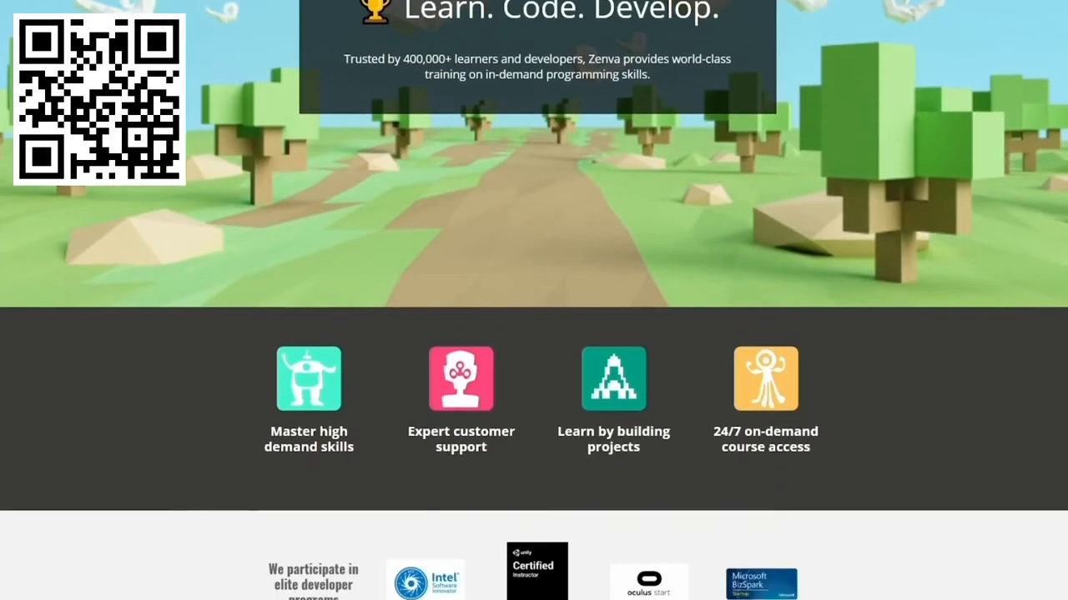
scroll(down, 3)
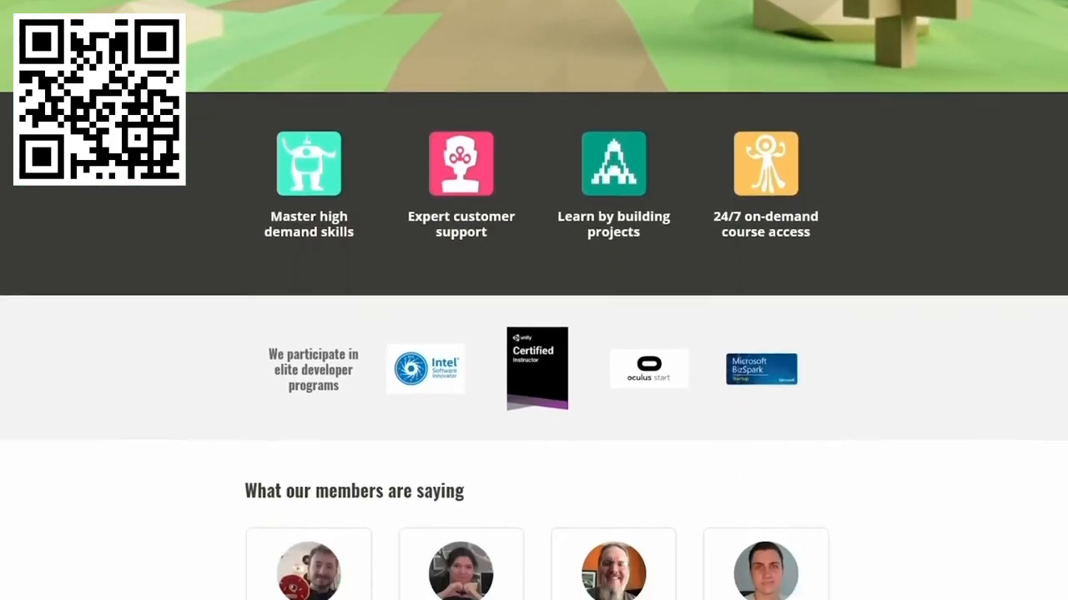
scroll(down, 3)
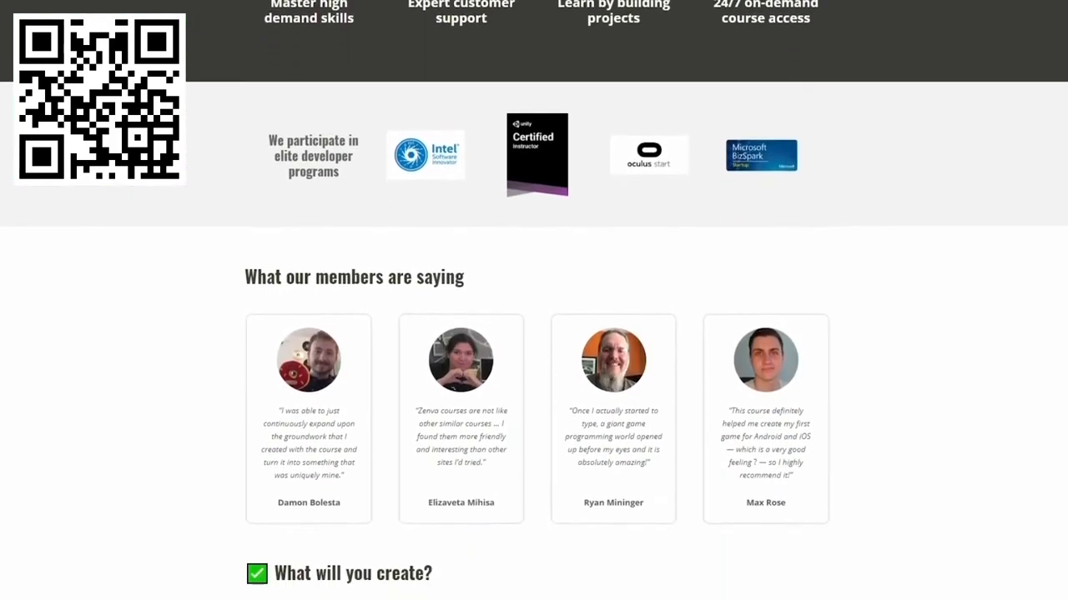